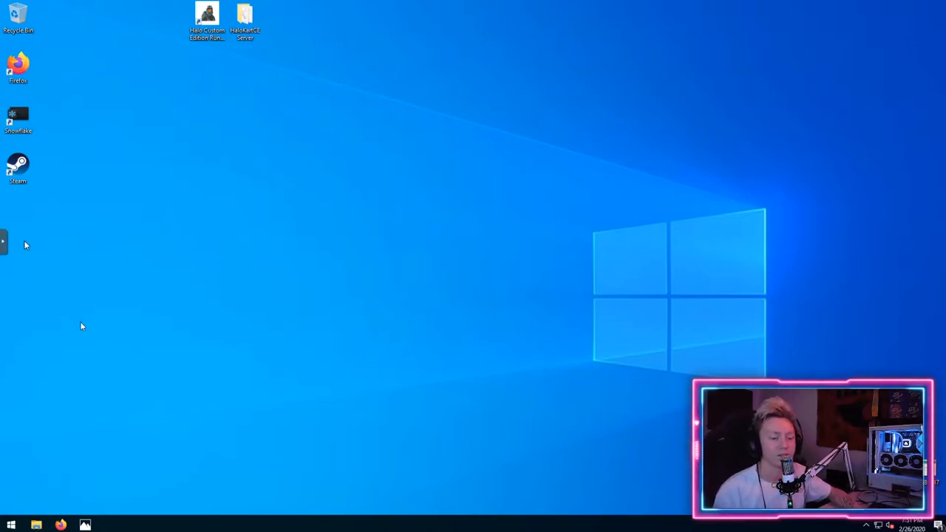
pyautogui.moveTo(189, 375)
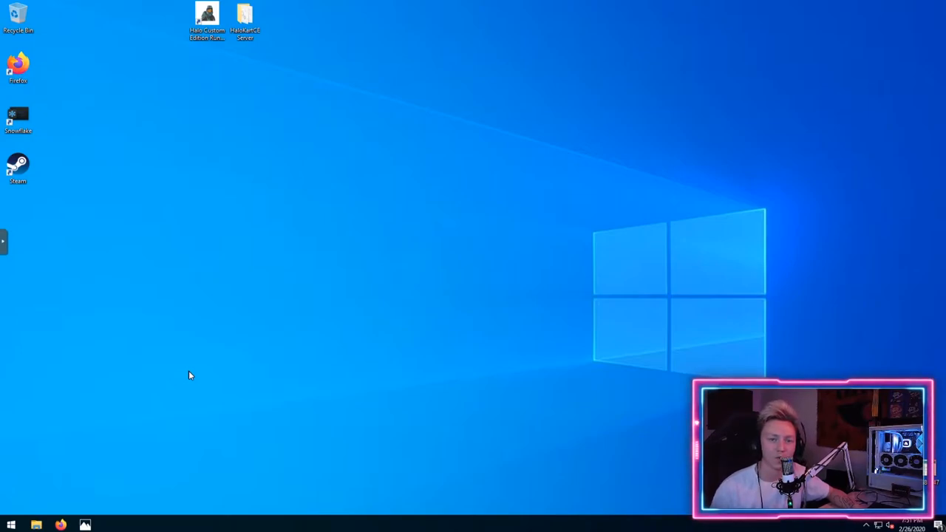
pyautogui.moveTo(103, 468)
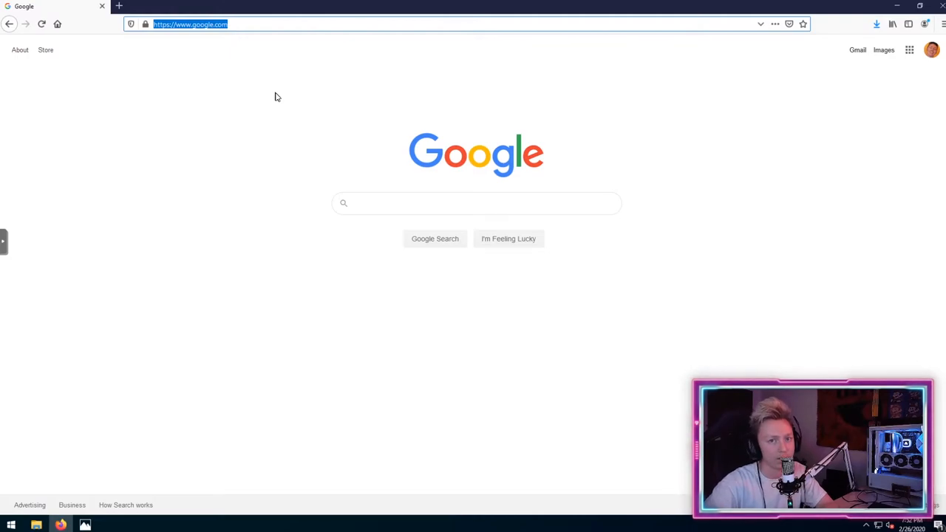
# Step: Download the HaloKart CE pack from maxkulik.net/downloads.html, saving it as halokartce.zip
pyautogui.write('maxkulik.net/downloads.html')
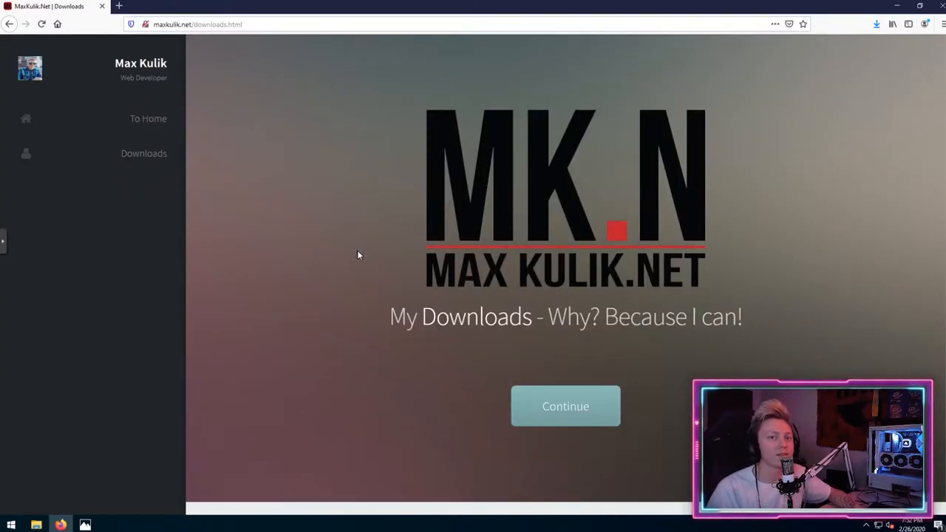
pyautogui.click(566, 405)
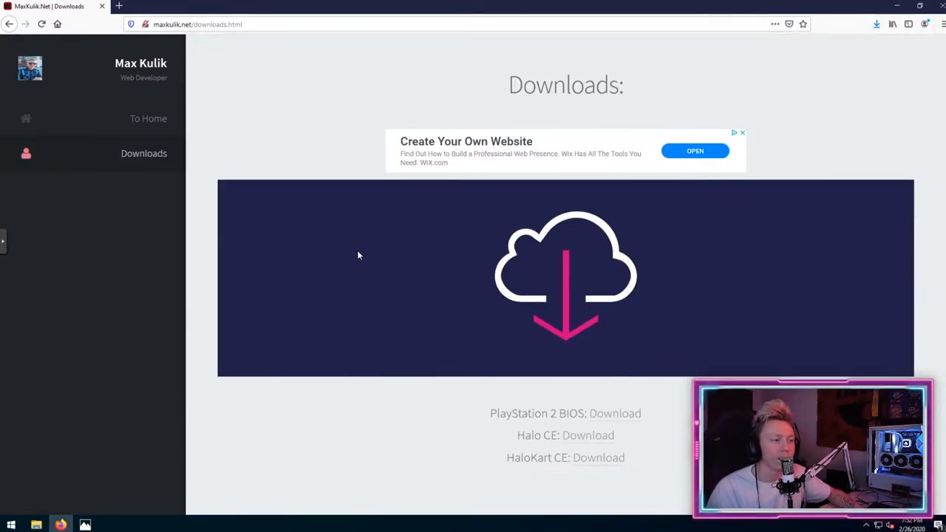
pyautogui.scroll(-3)
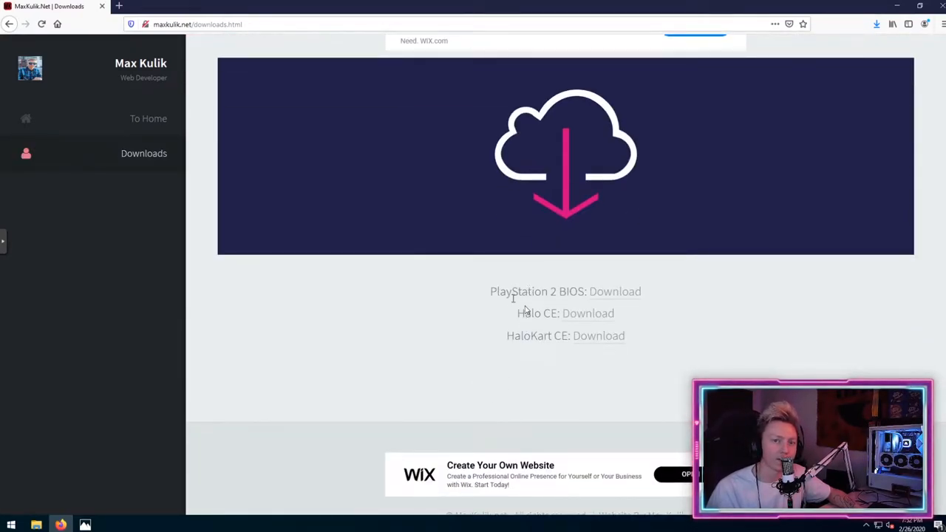
pyautogui.moveTo(532, 354)
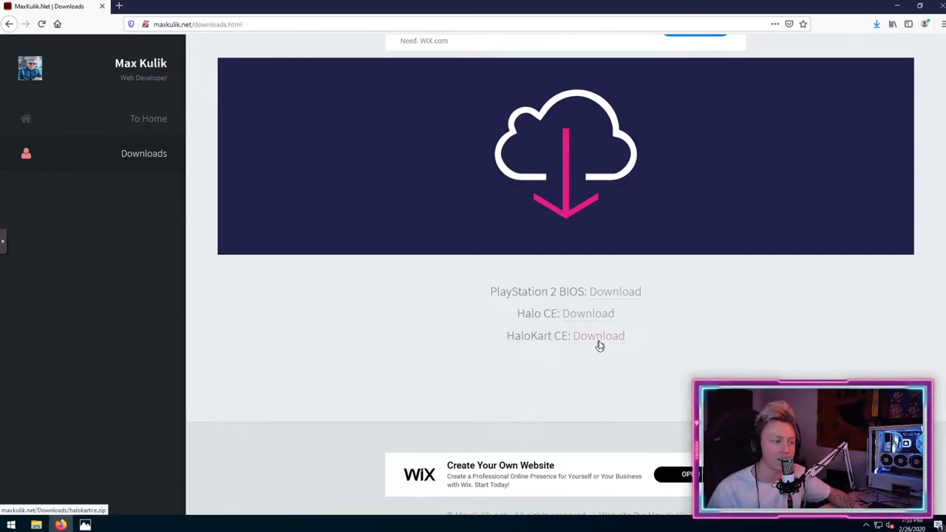
pyautogui.click(599, 336)
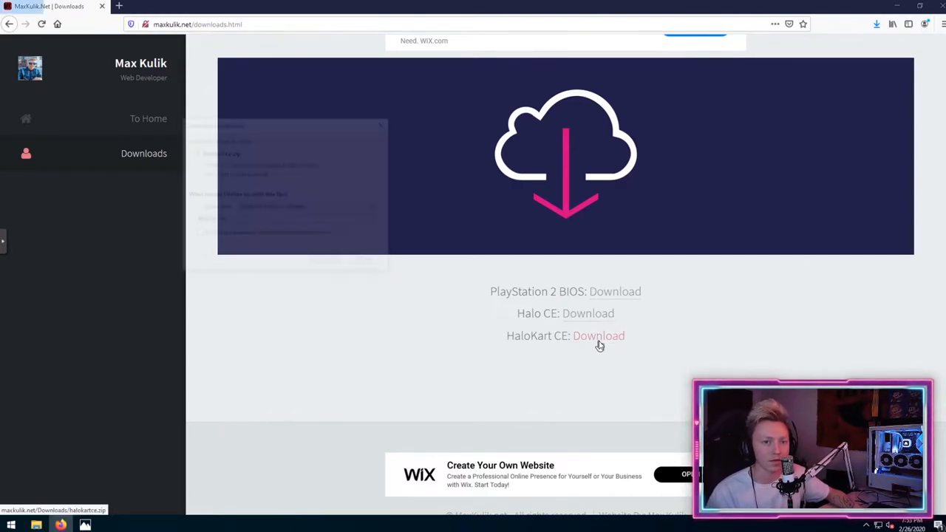
pyautogui.click(599, 336)
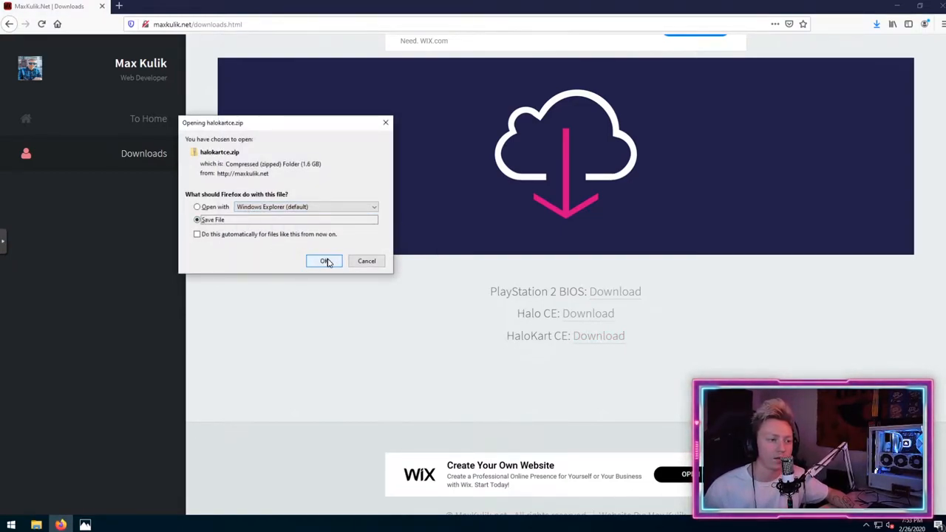
pyautogui.click(324, 261)
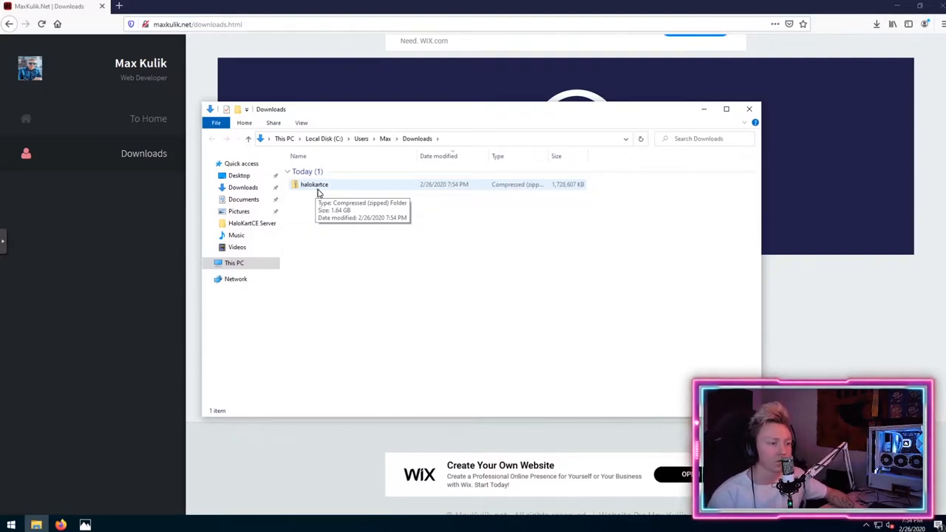
# Step: Open the context menu on halokartce.zip in Downloads to extract it
pyautogui.rightClick(314, 170)
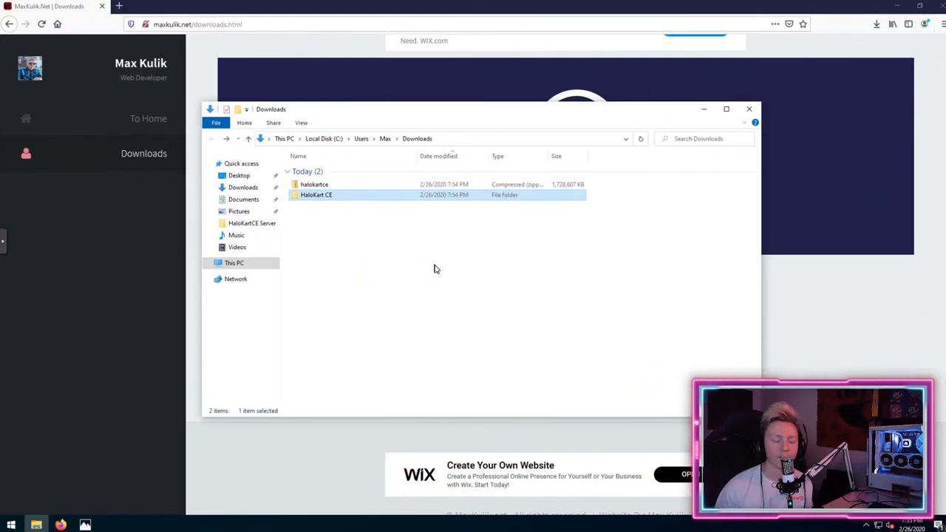
pyautogui.moveTo(454, 274)
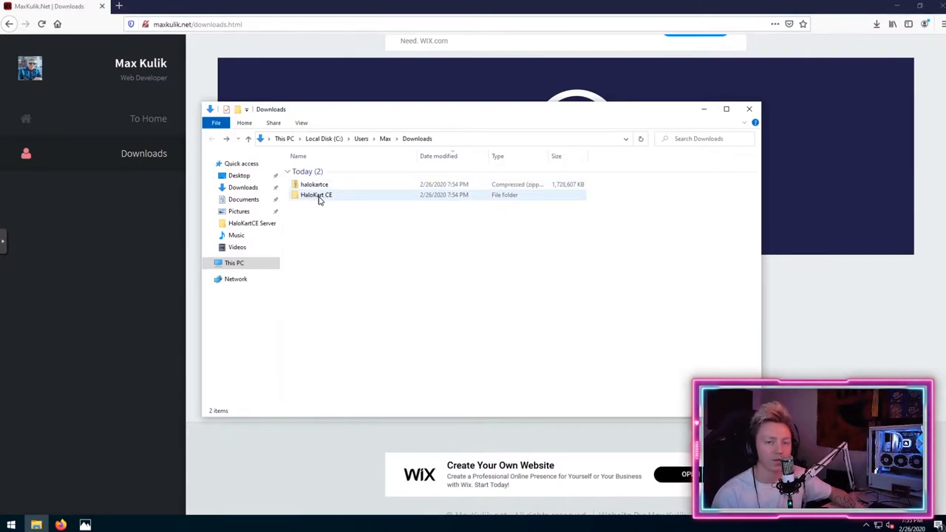
# Step: Open the HaloKart CE folder and scroll through its 38 files and folders
pyautogui.doubleClick(316, 194)
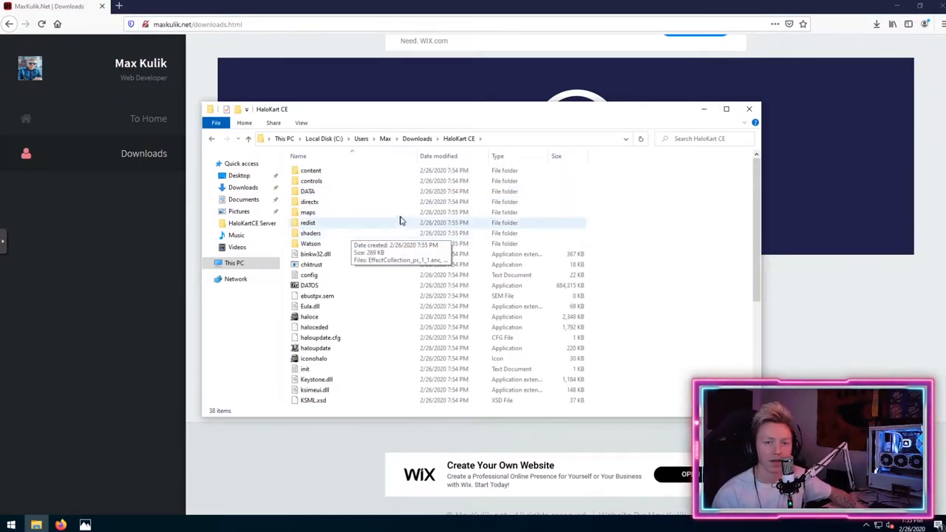
pyautogui.scroll(-3)
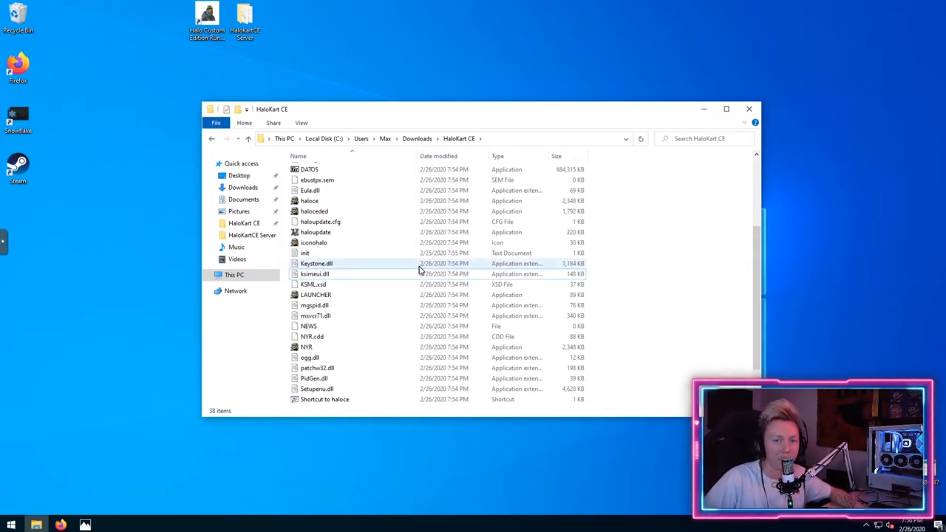
# Step: Bring up the context menu for init.txt in the HaloKart CE folder
pyautogui.rightClick(304, 253)
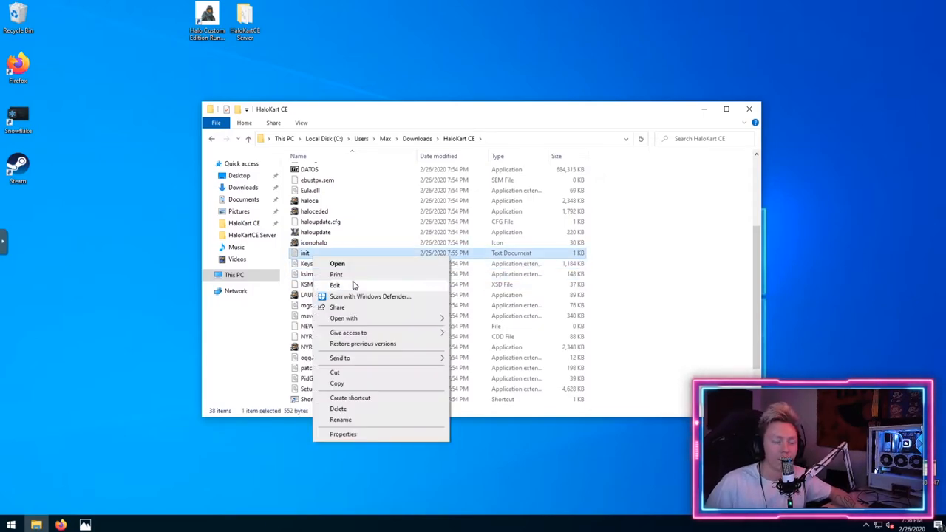
pyautogui.moveTo(355, 287)
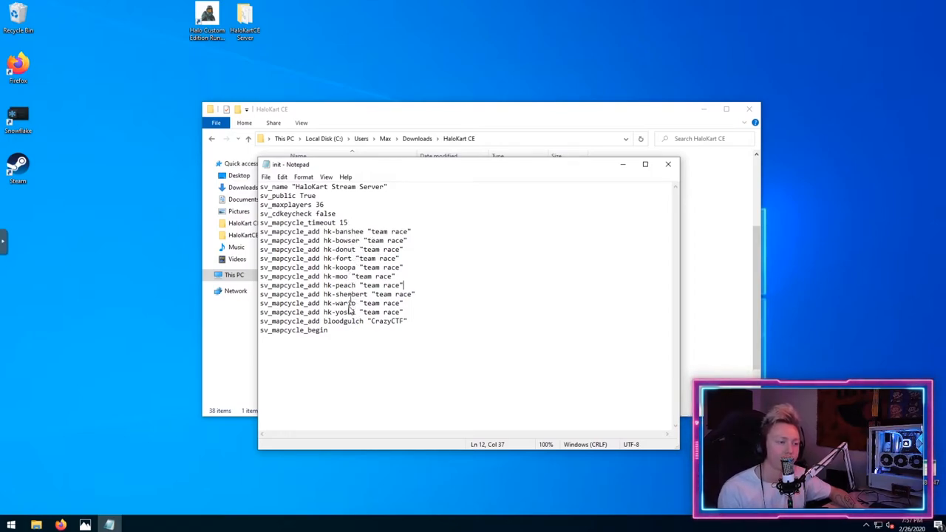
pyautogui.doubleClick(398, 321)
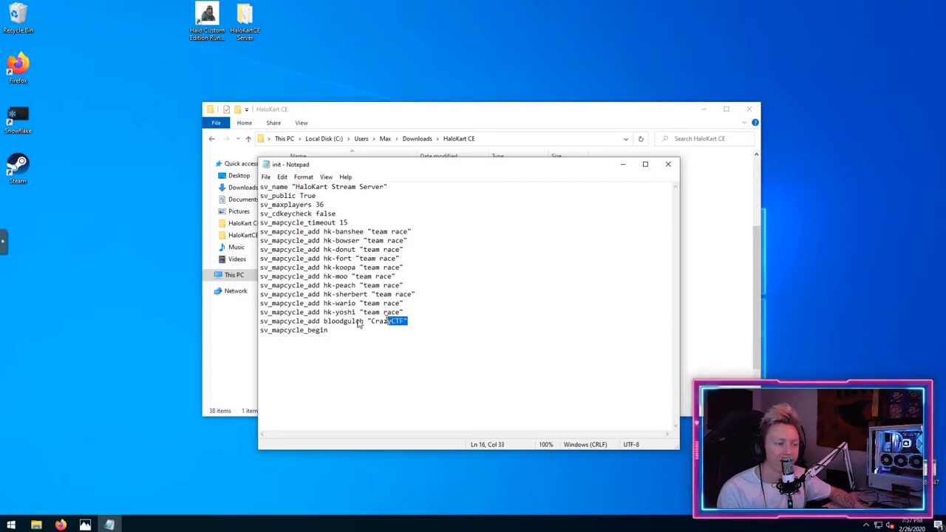
pyautogui.click(407, 321)
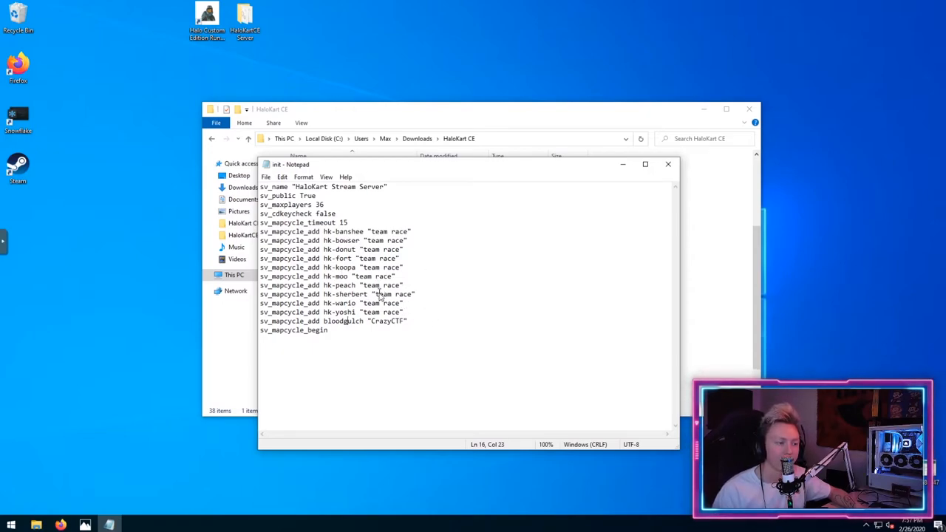
pyautogui.moveTo(354, 198)
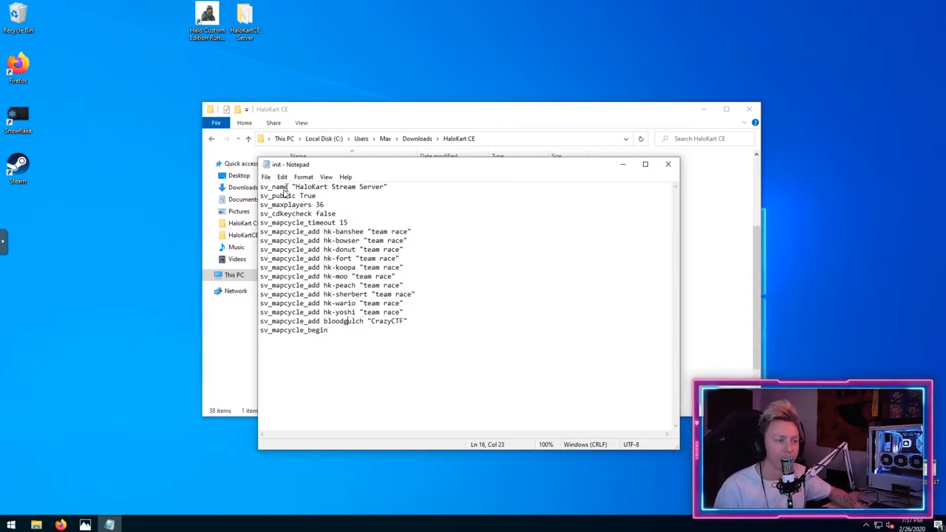
pyautogui.doubleClick(312, 186)
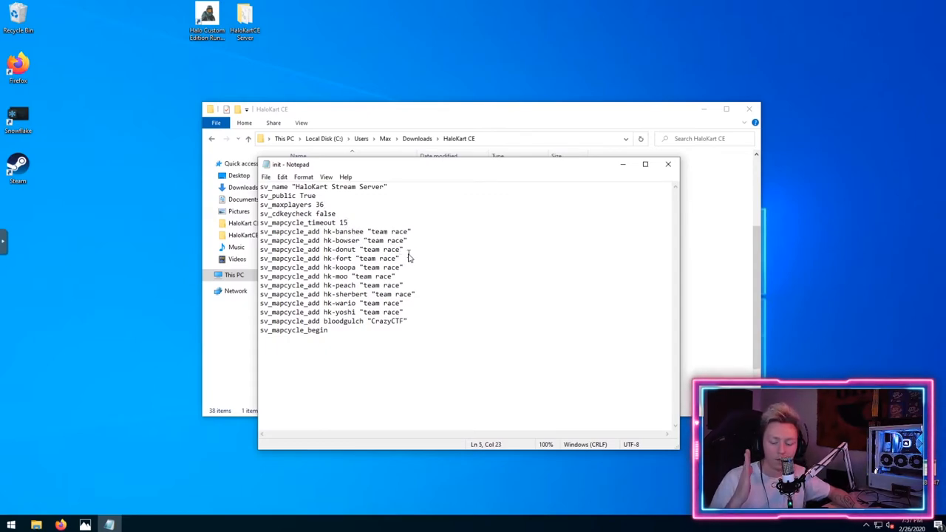
pyautogui.moveTo(425, 246)
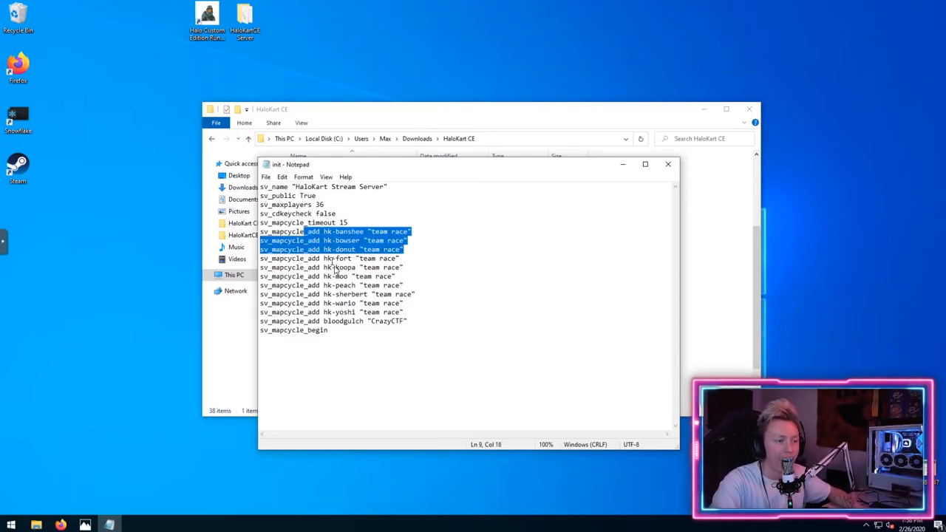
pyautogui.click(364, 366)
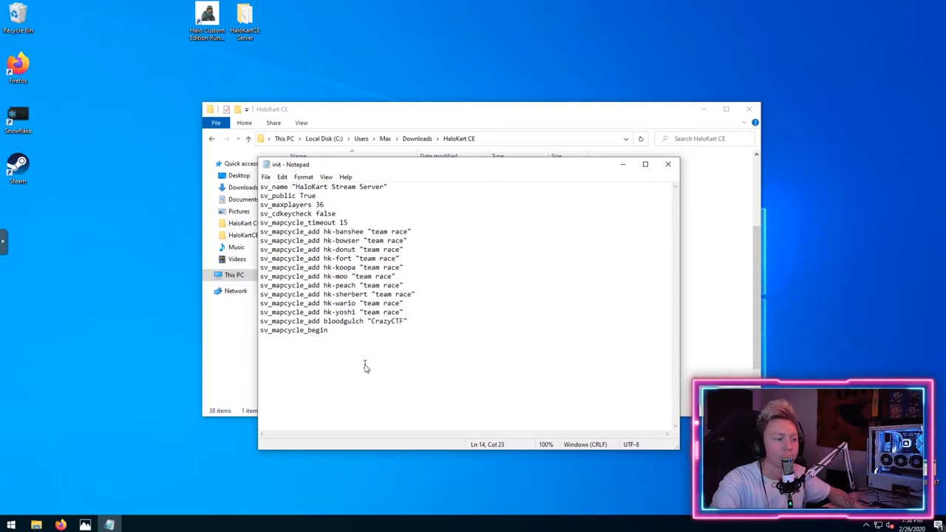
pyautogui.moveTo(469, 338)
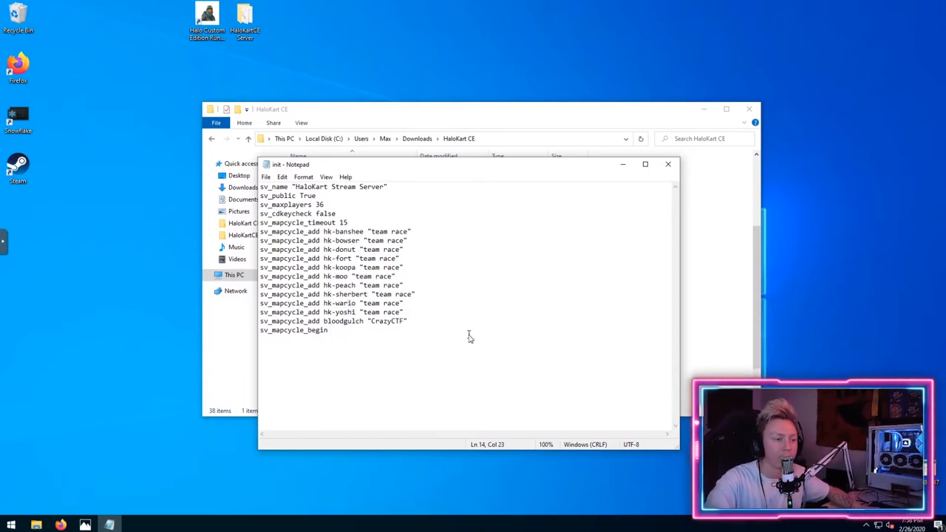
pyautogui.moveTo(460, 331)
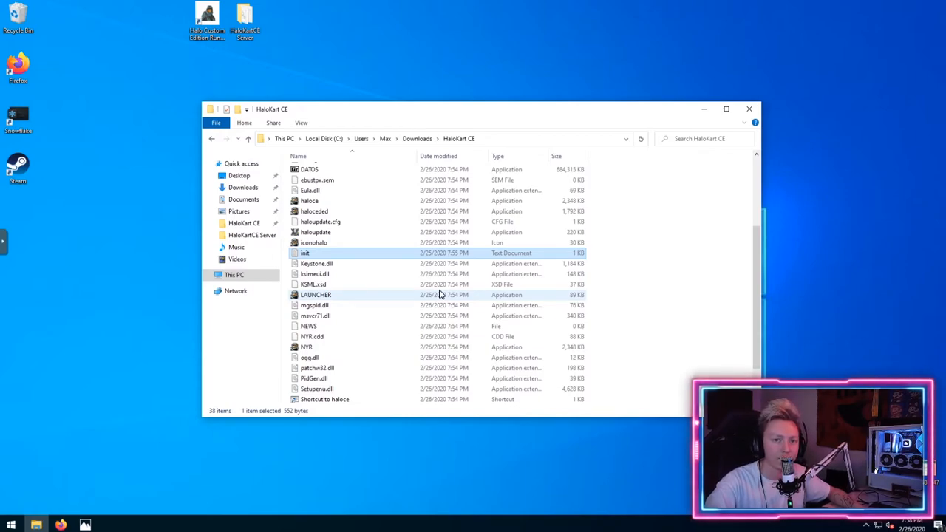
pyautogui.moveTo(411, 298)
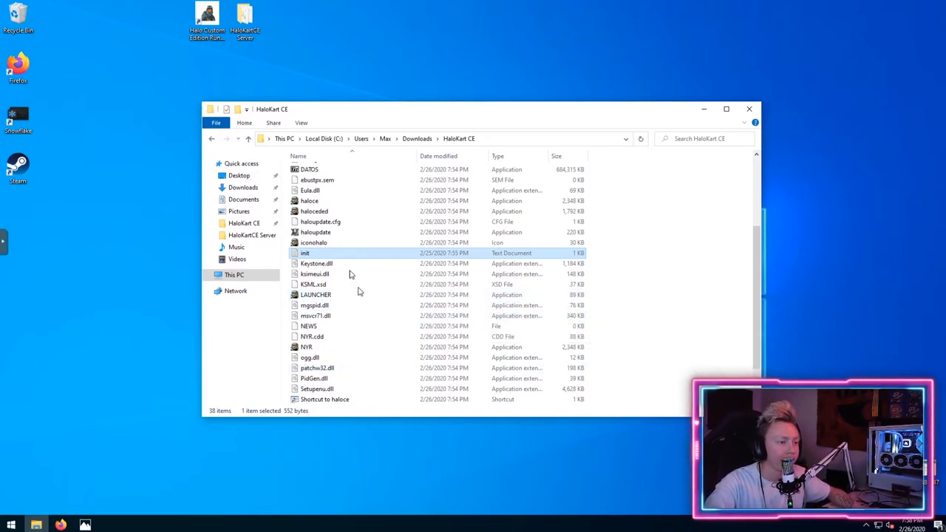
# Step: Launch haloceded.exe from the HaloKart CE folder to start the dedicated server
pyautogui.click(315, 211)
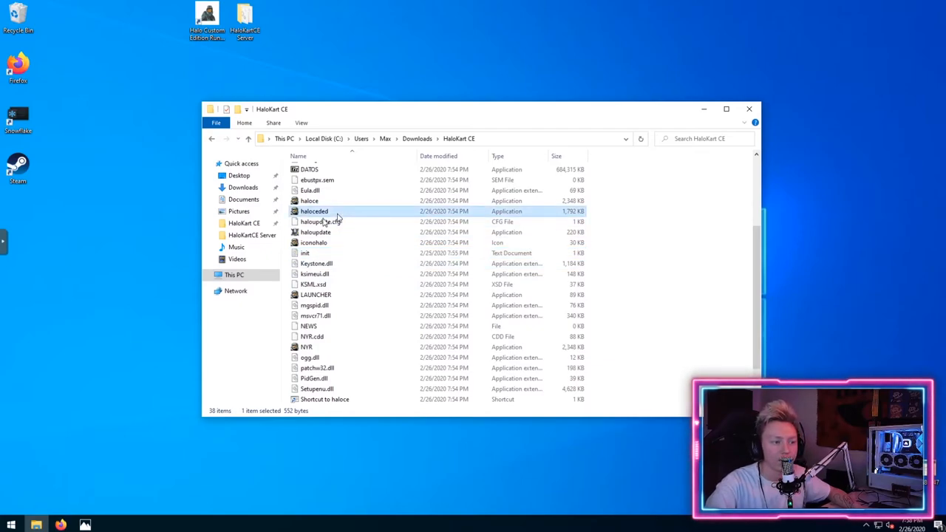
pyautogui.moveTo(314, 212)
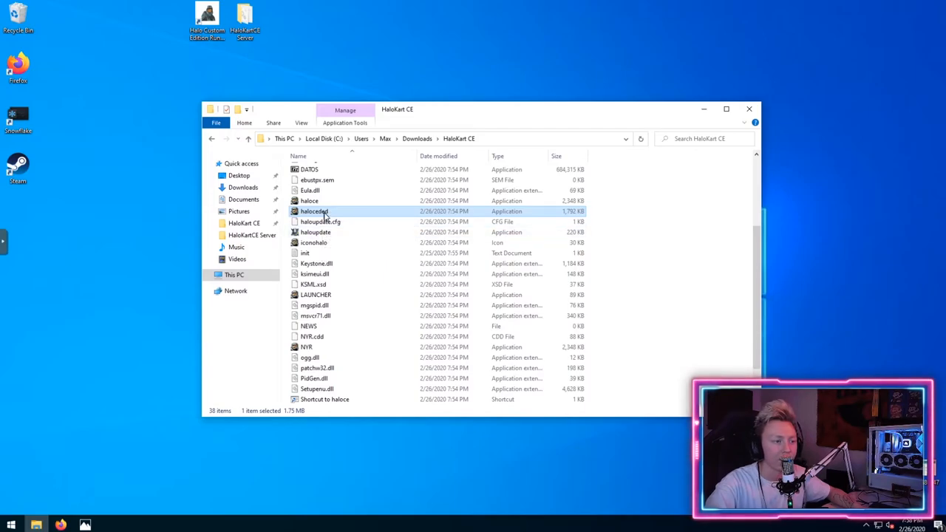
pyautogui.doubleClick(314, 211)
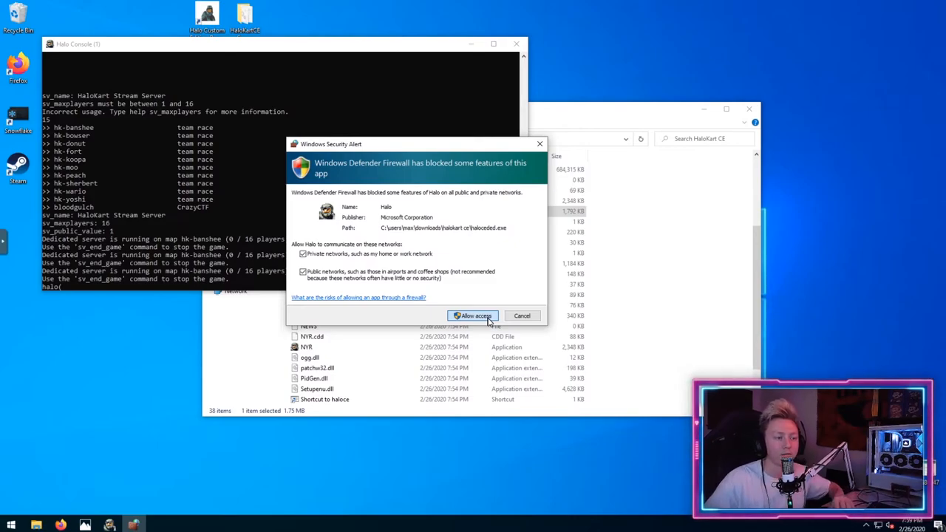
# Step: Allow Halo through the Windows firewall on networks
pyautogui.click(473, 316)
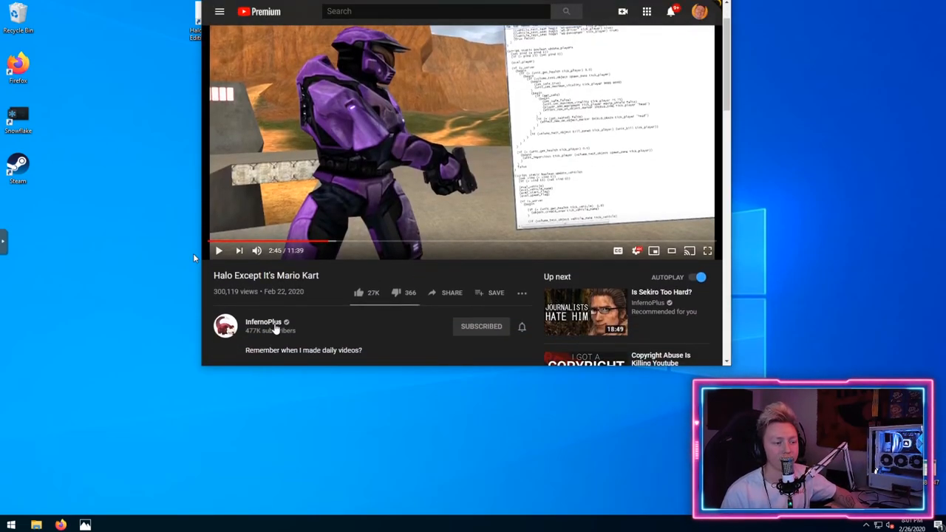
pyautogui.moveTo(369, 320)
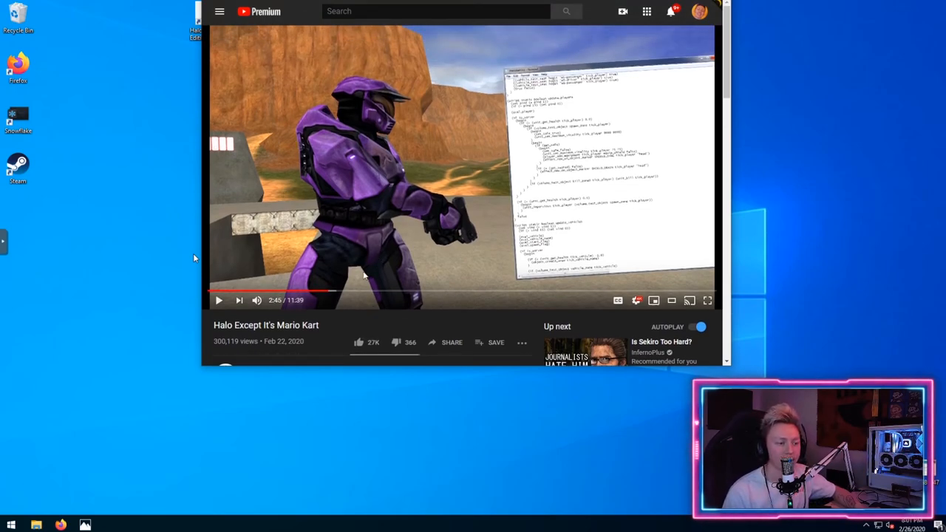
pyautogui.moveTo(321, 205)
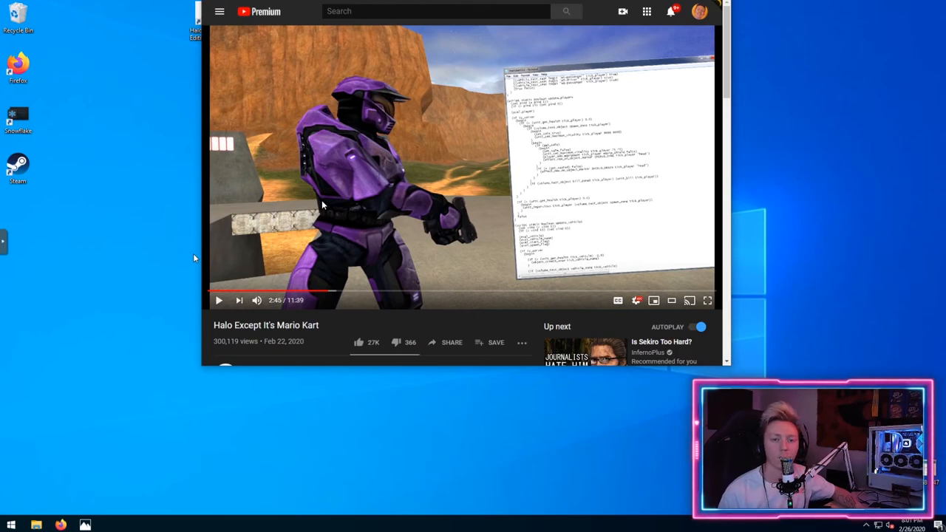
# Step: Scroll down the 'Halo Except It's Mario Kart' video page to its channel details
pyautogui.scroll(-3)
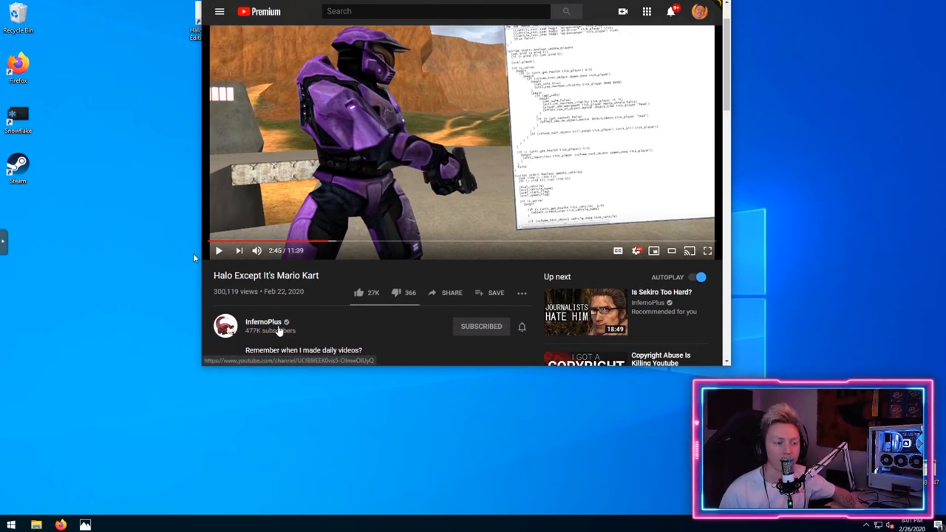
pyautogui.moveTo(346, 207)
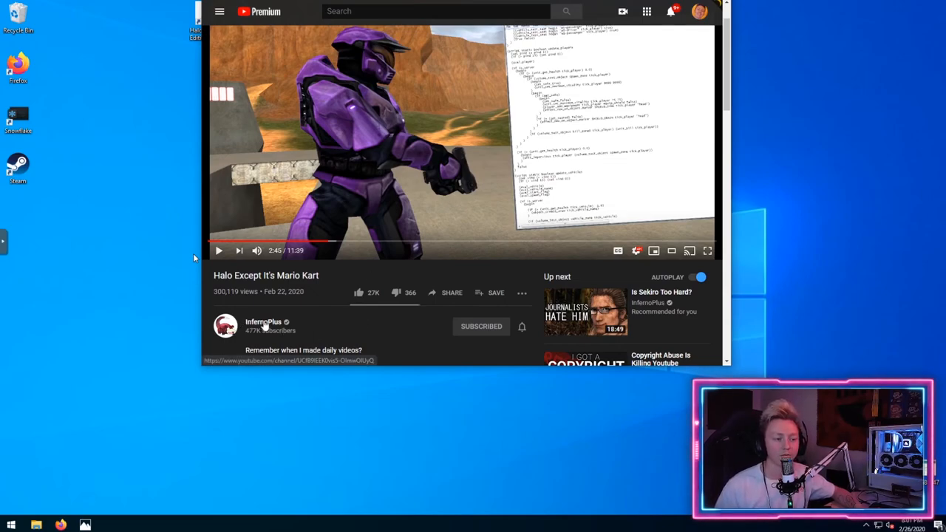
pyautogui.moveTo(299, 331)
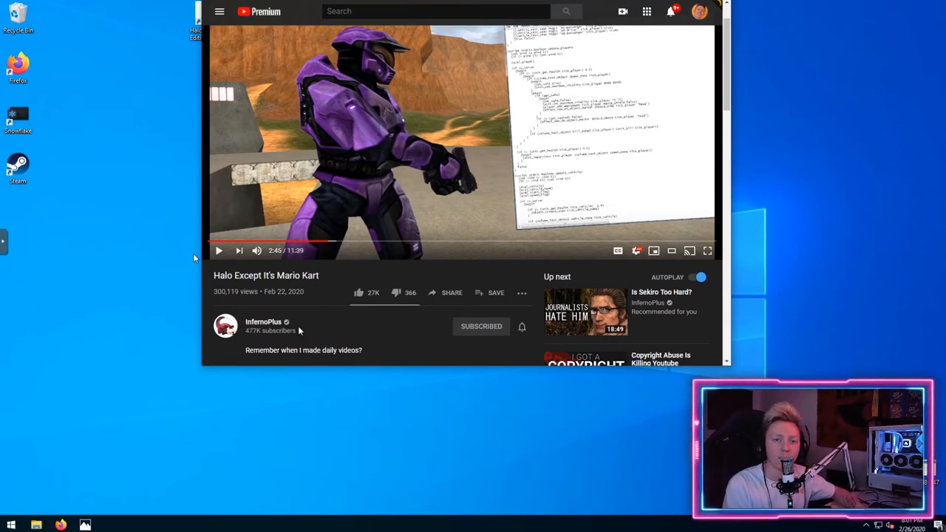